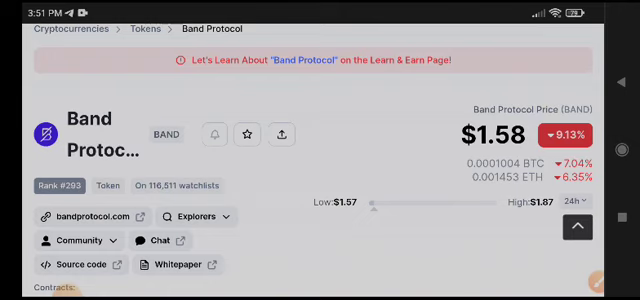
scroll("down", 3)
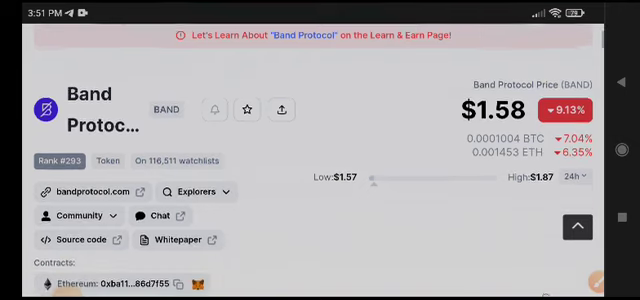
scroll("down", 3)
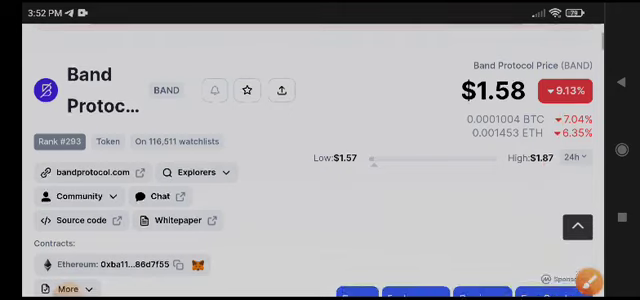
scroll("down", 3)
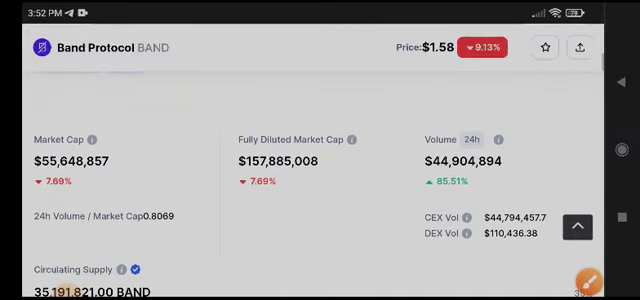